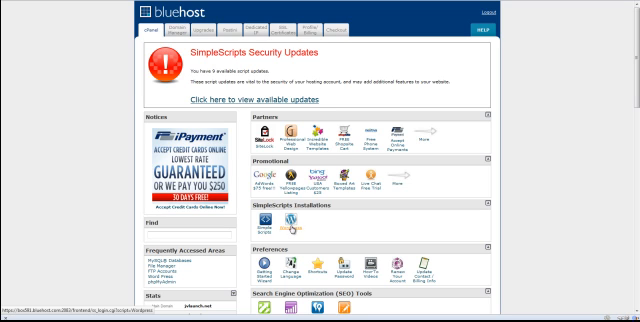
{"action": "mouse_move", "coordinate": [292, 228]}
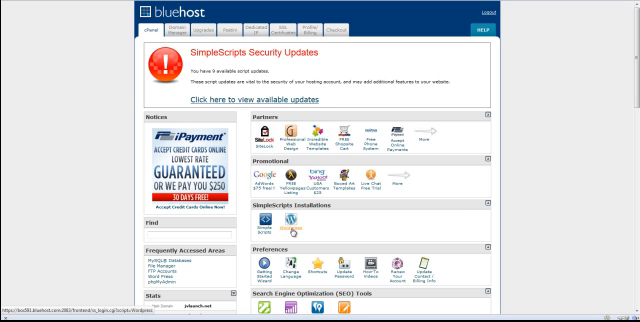
{"action": "mouse_move", "coordinate": [290, 228]}
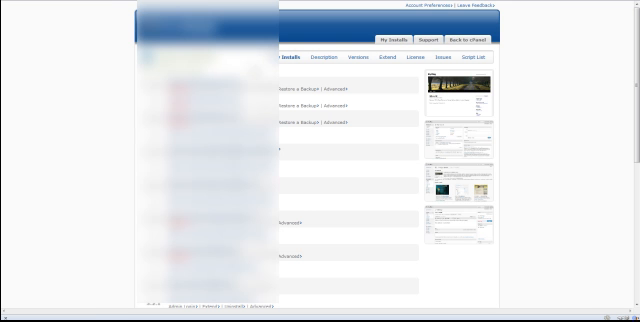
Scroll down the SimpleScripts page to reach the WordPress installation's admin login link.
{"action": "scroll", "scroll_direction": "down", "scroll_amount": 3}
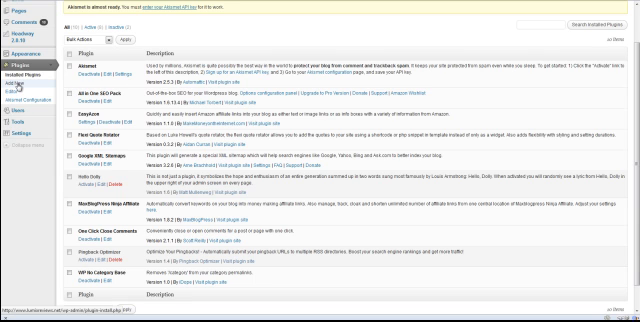
{"action": "left_click", "coordinate": [30, 90]}
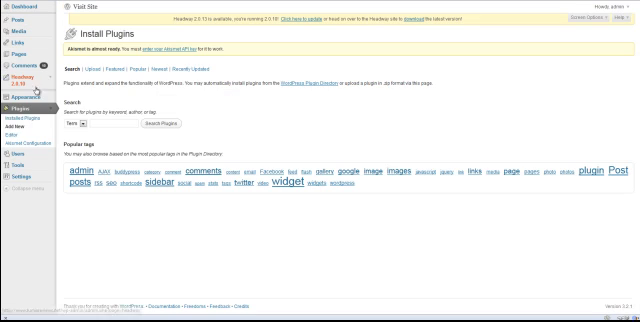
{"action": "type", "text": "a"}
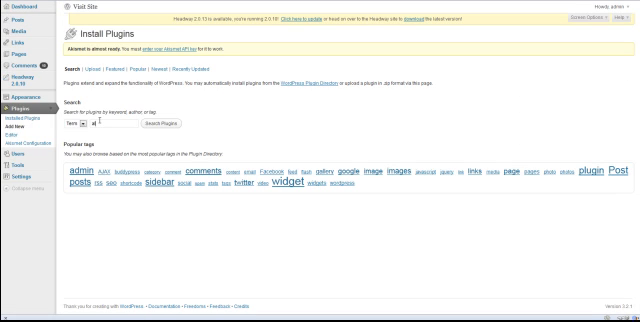
{"action": "type", "text": "all in one seo"}
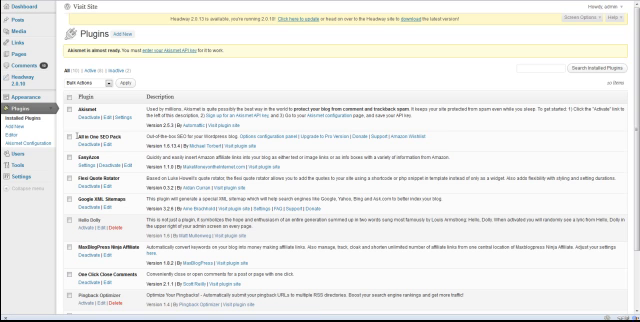
{"action": "scroll", "scroll_direction": "down", "scroll_amount": 3}
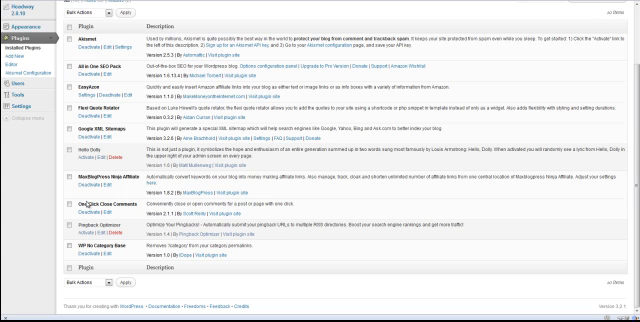
{"action": "mouse_move", "coordinate": [88, 200]}
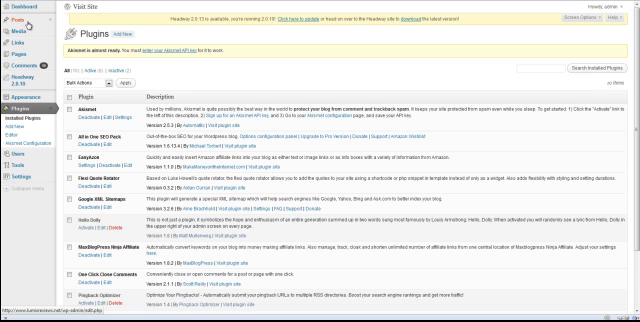
{"action": "left_click", "coordinate": [12, 18]}
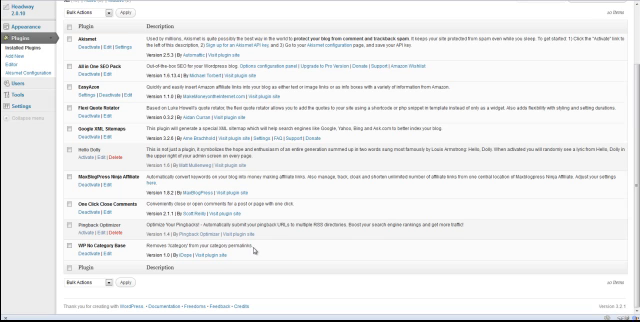
{"action": "mouse_move", "coordinate": [256, 250]}
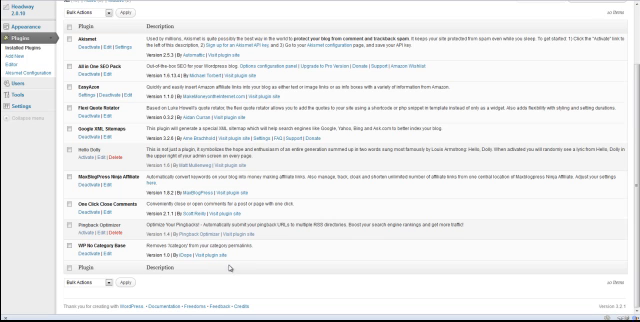
{"action": "mouse_move", "coordinate": [280, 284]}
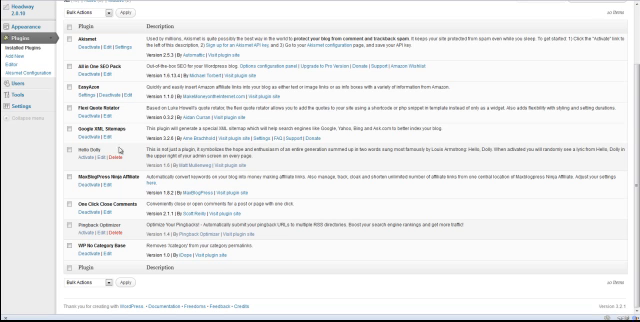
{"action": "mouse_move", "coordinate": [104, 244]}
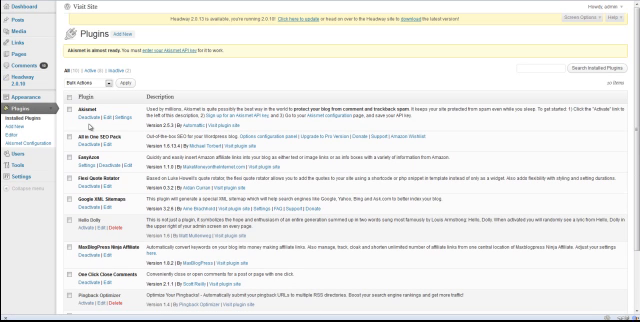
{"action": "scroll", "scroll_direction": "down", "scroll_amount": 3}
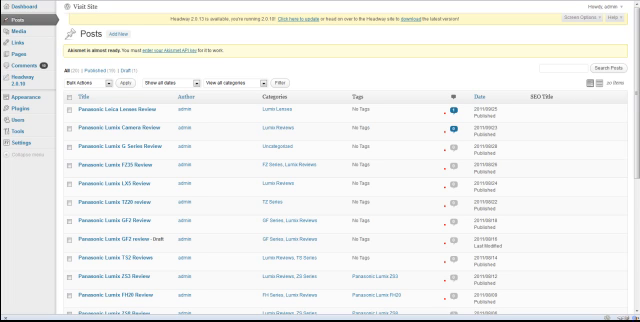
{"action": "mouse_move", "coordinate": [136, 12]}
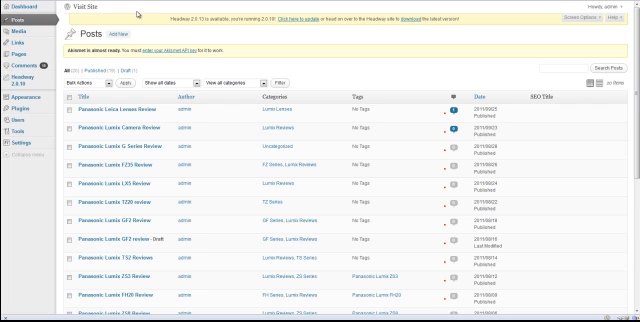
{"action": "mouse_move", "coordinate": [148, 12]}
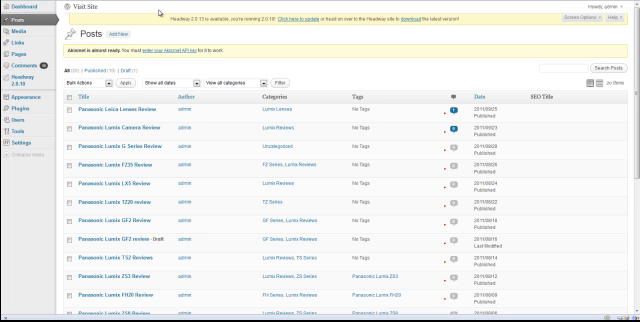